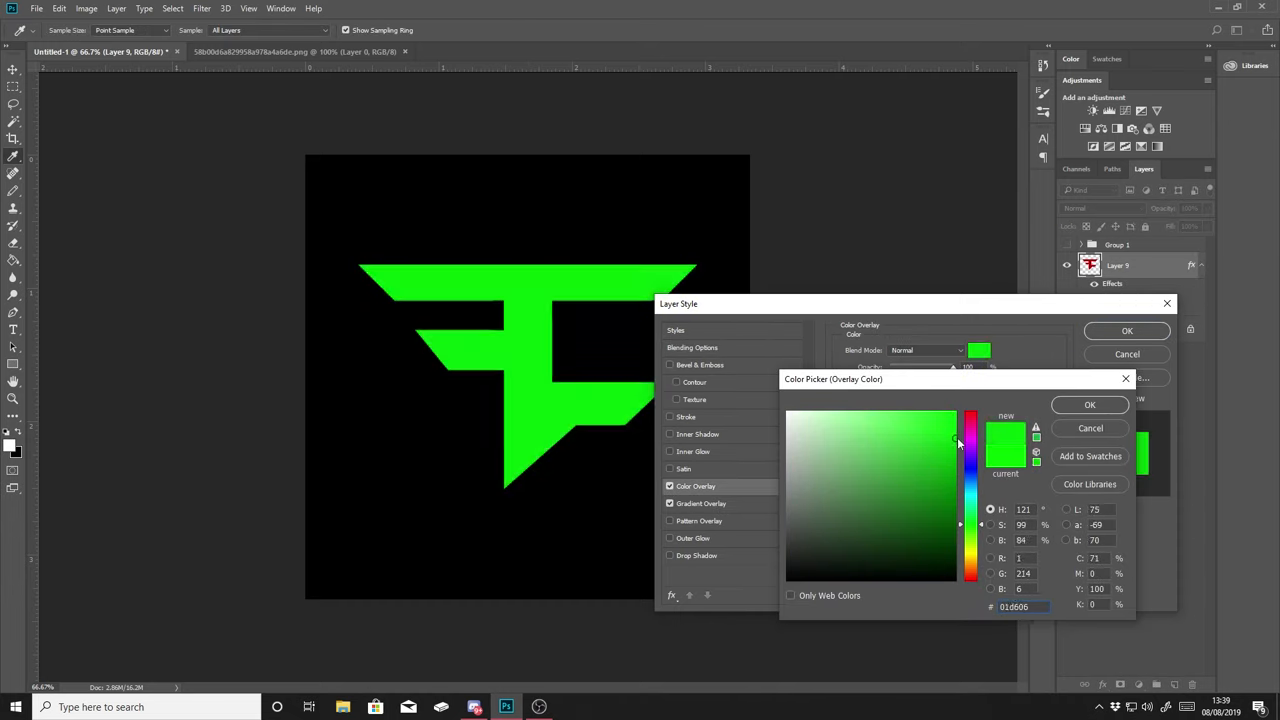
Confirm the bright green overlay colour and bring up Image Size for the 1000×1000 px logo.
{"action": "left_click", "coordinate": [1090, 404]}
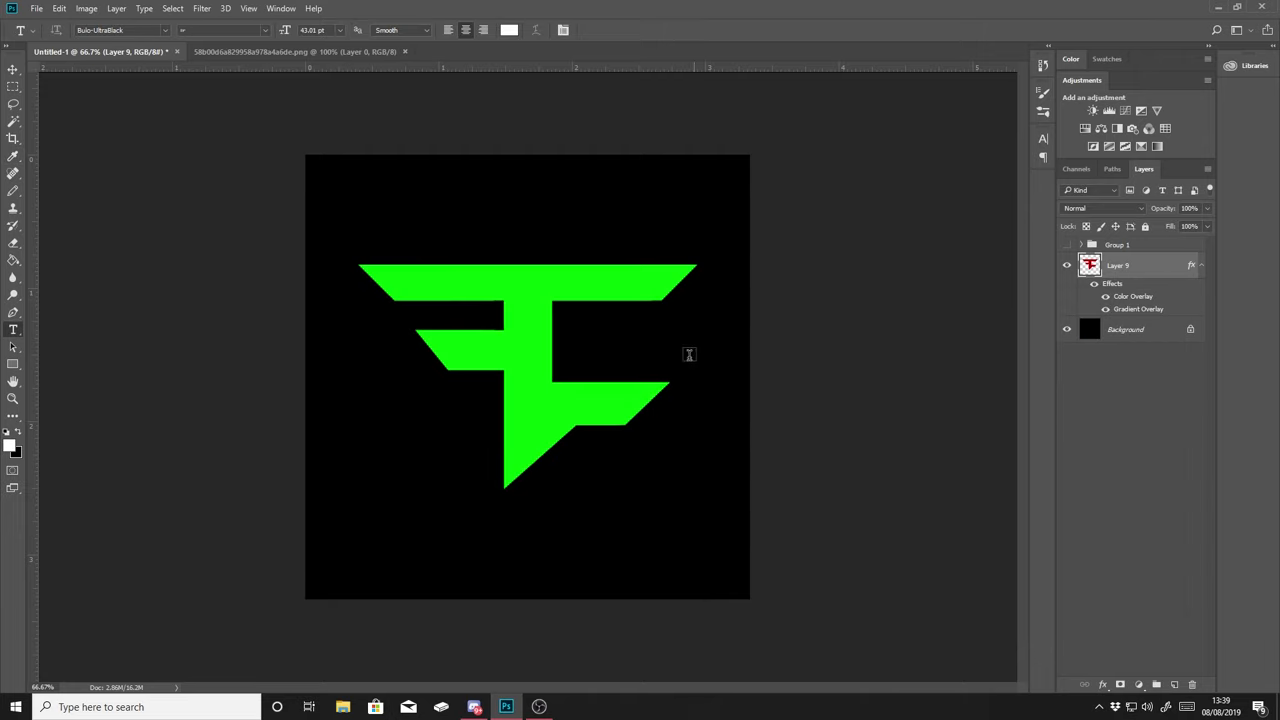
{"action": "left_click", "coordinate": [86, 8]}
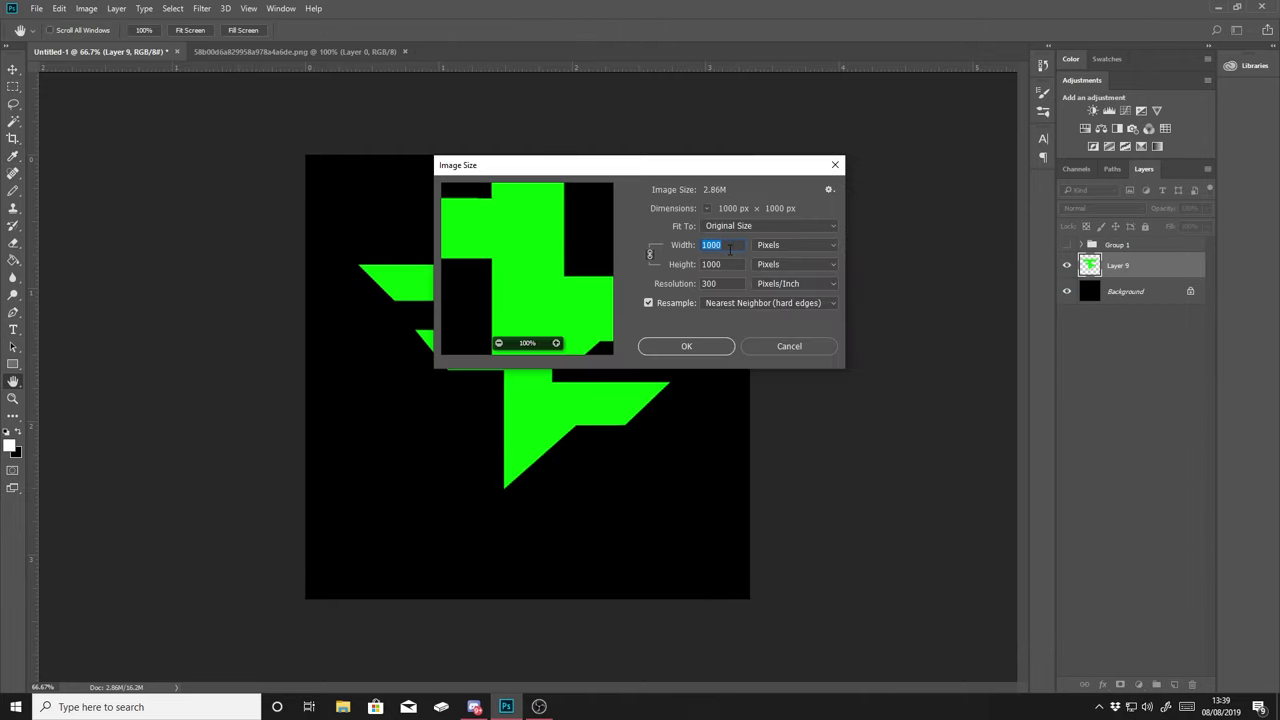
Downsample the logo with Nearest Neighbor into hard-edged pixel art and switch to the Pencil tool.
{"action": "left_click", "coordinate": [686, 346]}
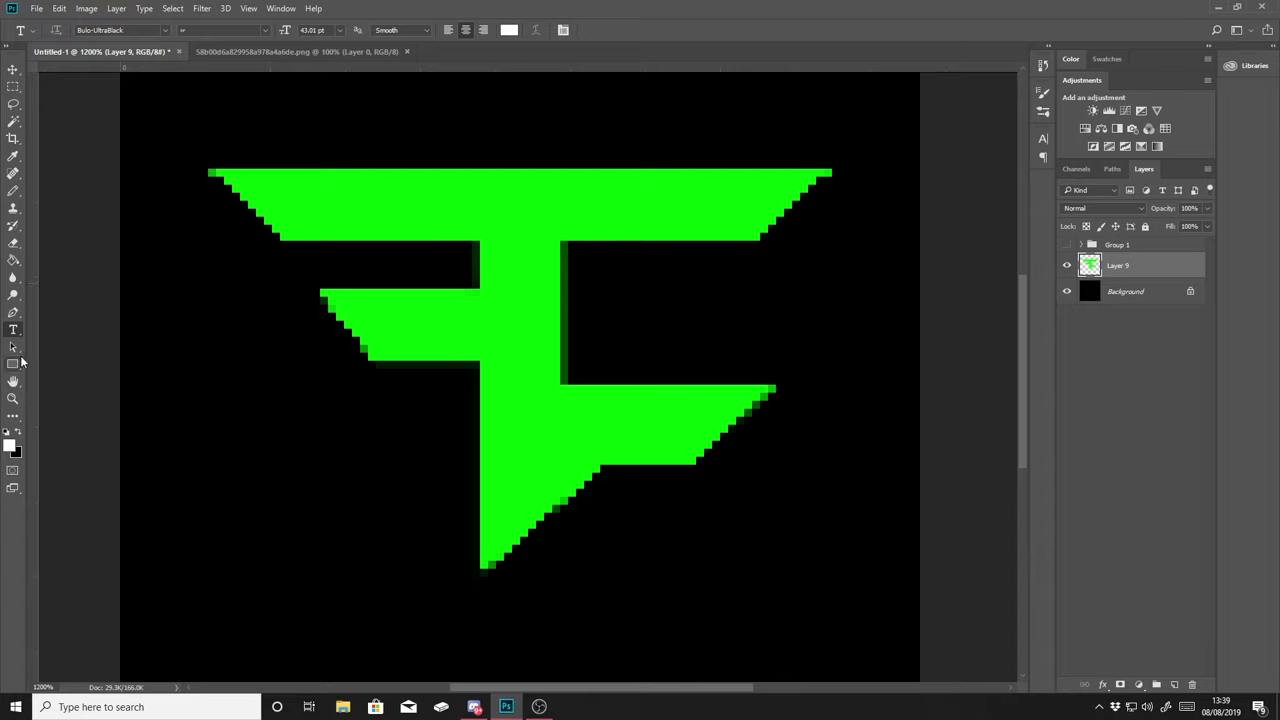
{"action": "left_click", "coordinate": [12, 156]}
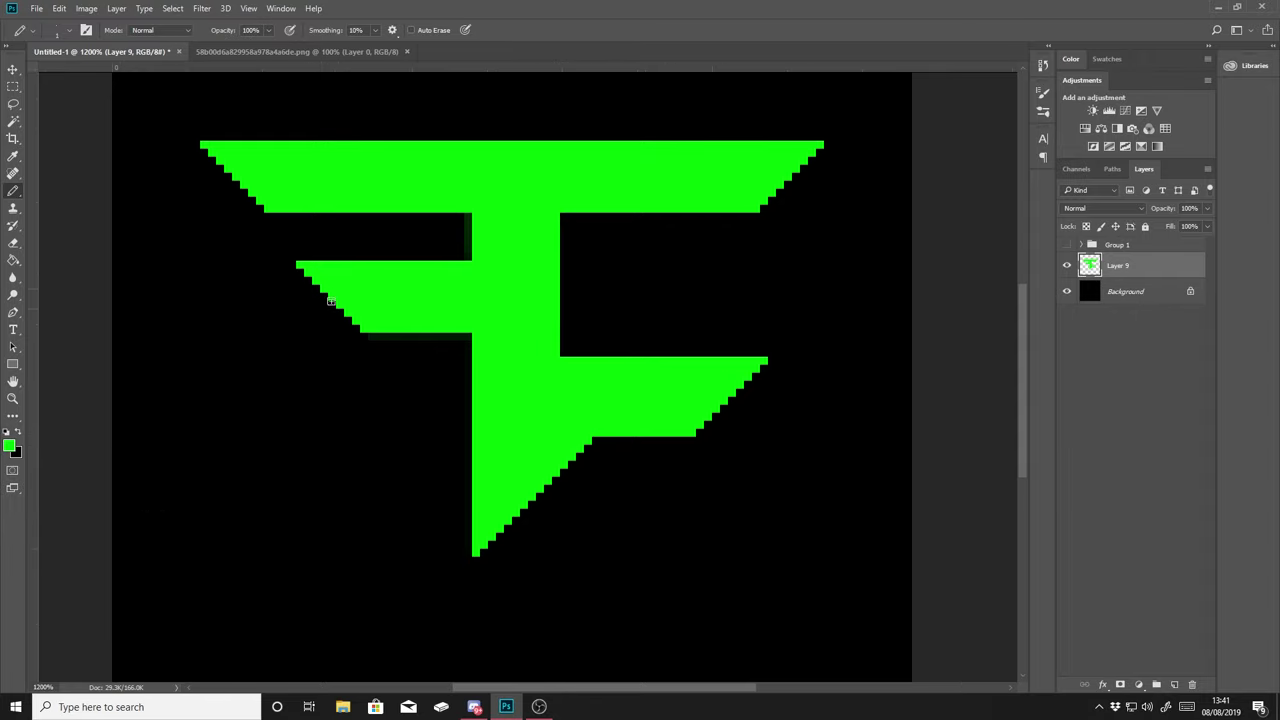
{"action": "mouse_move", "coordinate": [212, 160]}
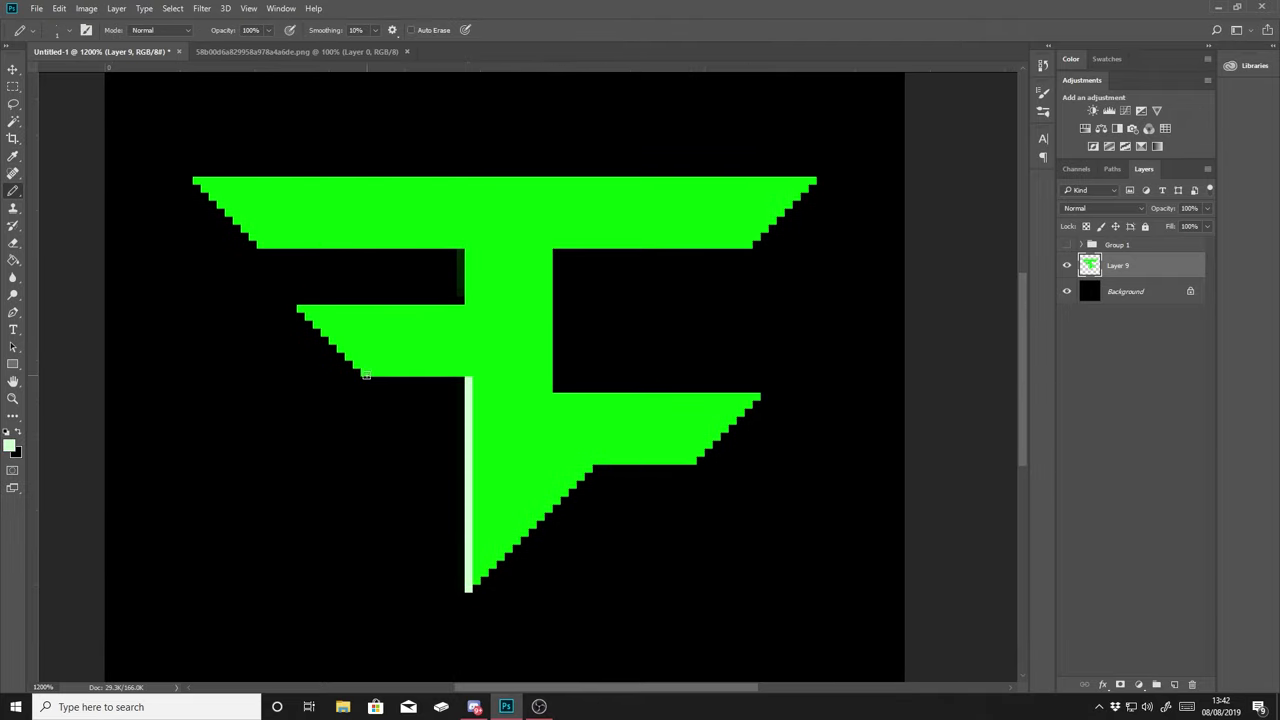
Set a pale green foreground colour and add a new layer for the diagonal edge shading.
{"action": "left_click", "coordinate": [12, 440]}
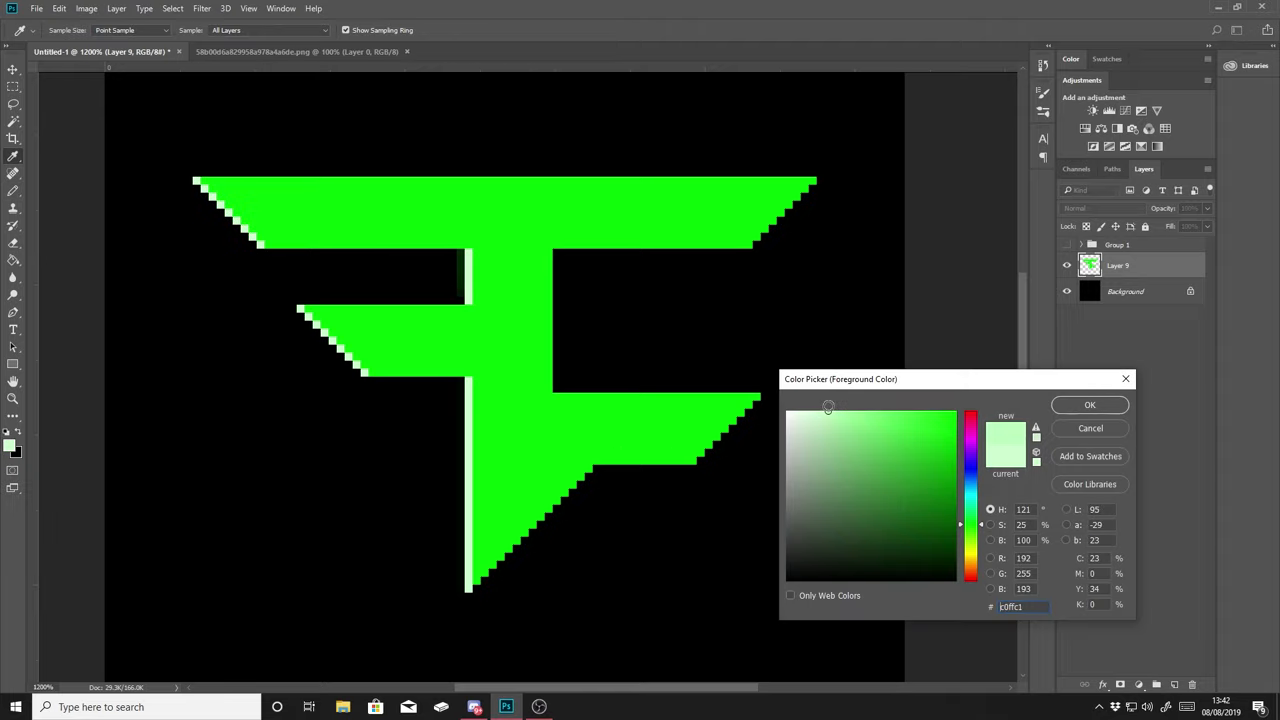
{"action": "left_click", "coordinate": [1088, 404]}
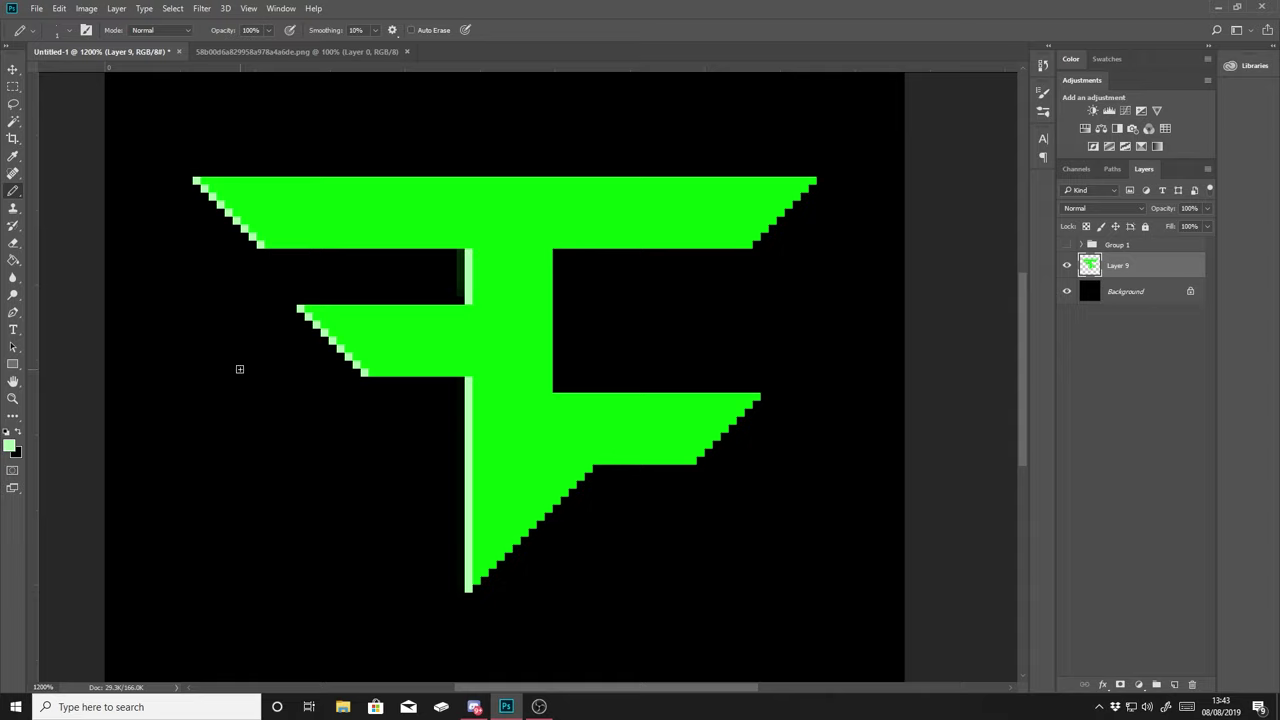
{"action": "mouse_move", "coordinate": [472, 380]}
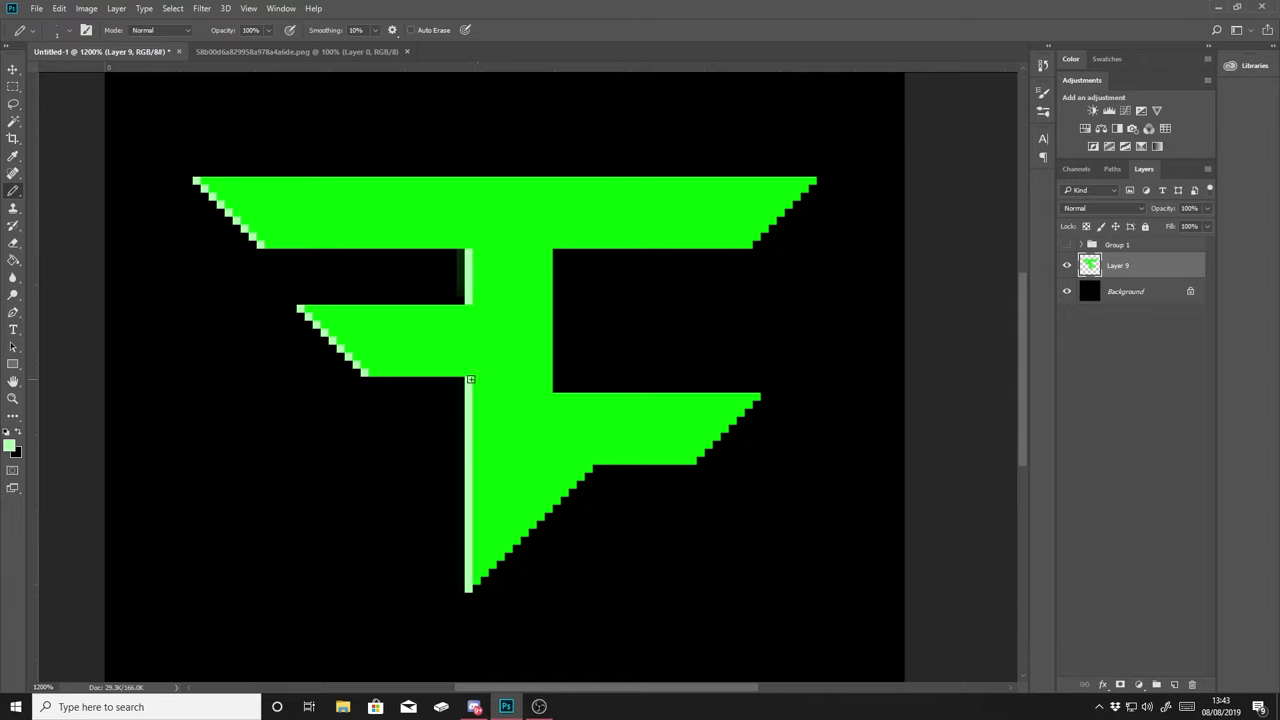
{"action": "mouse_move", "coordinate": [512, 428]}
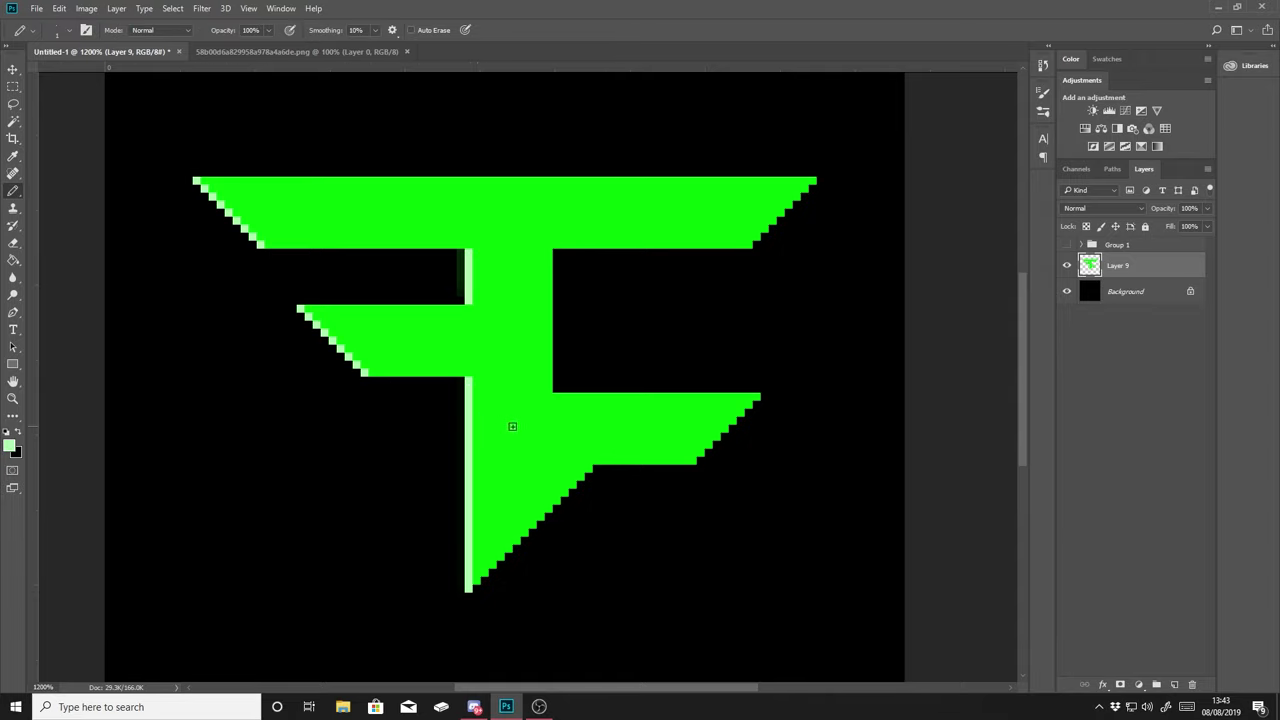
{"action": "left_click", "coordinate": [8, 440]}
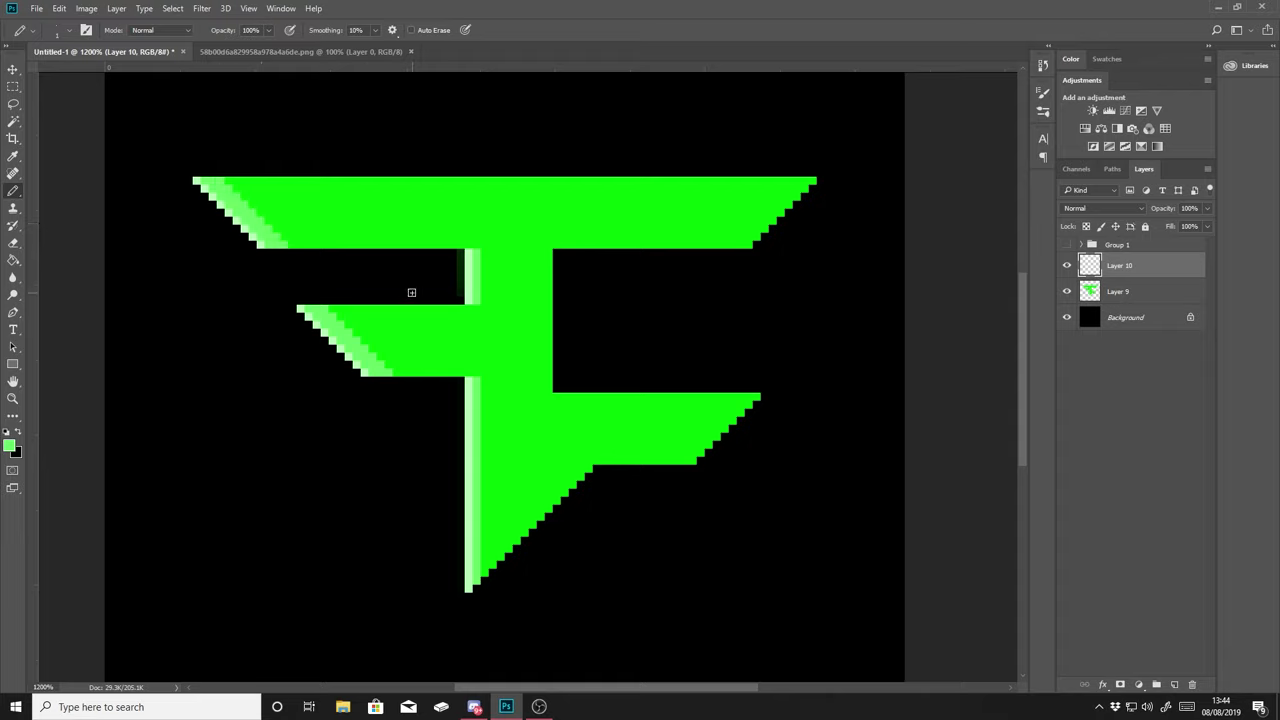
{"action": "mouse_move", "coordinate": [486, 574]}
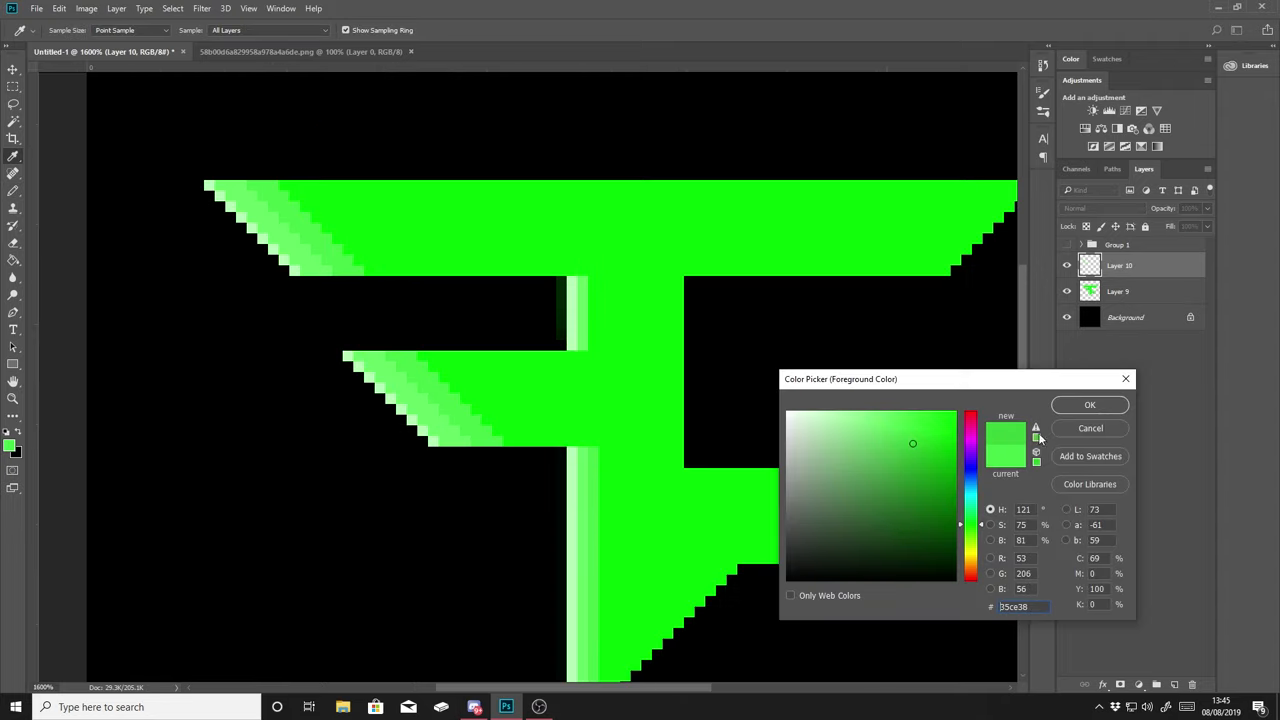
Paint medium and lighter green pixel bands along the F's slanted edges.
{"action": "left_click", "coordinate": [1088, 404]}
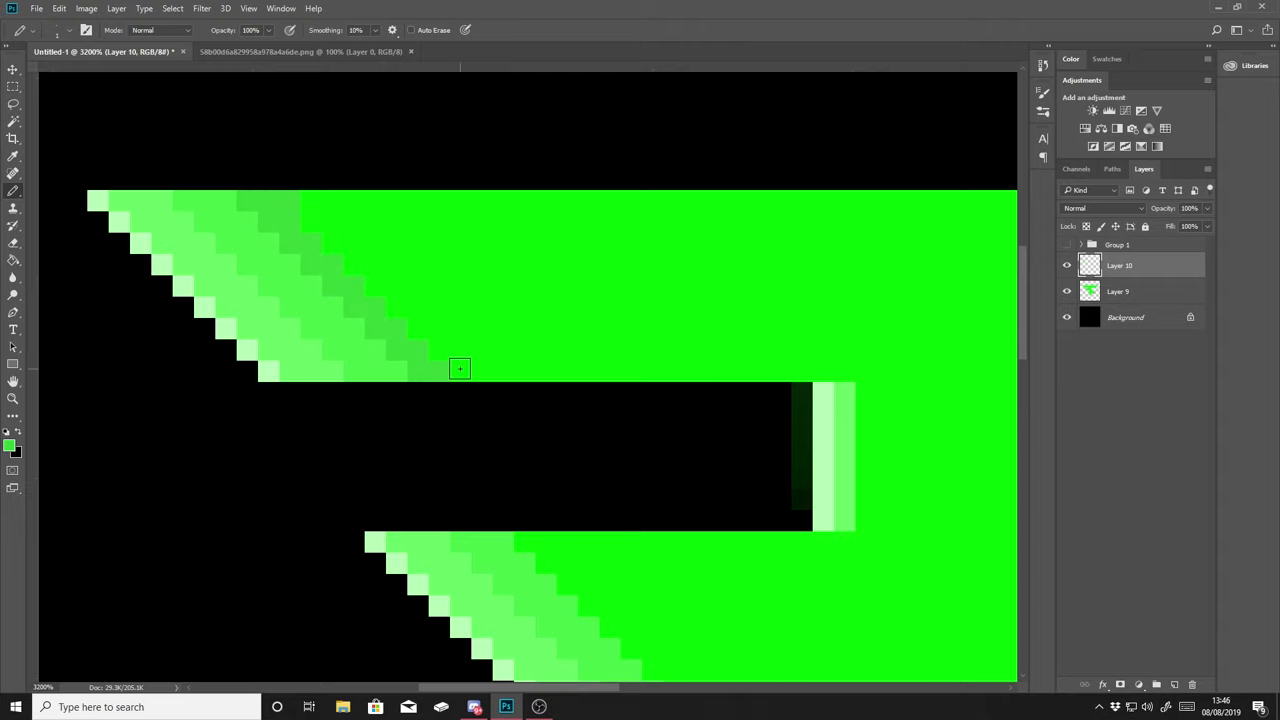
{"action": "scroll", "scroll_direction": "up", "scroll_amount": 3}
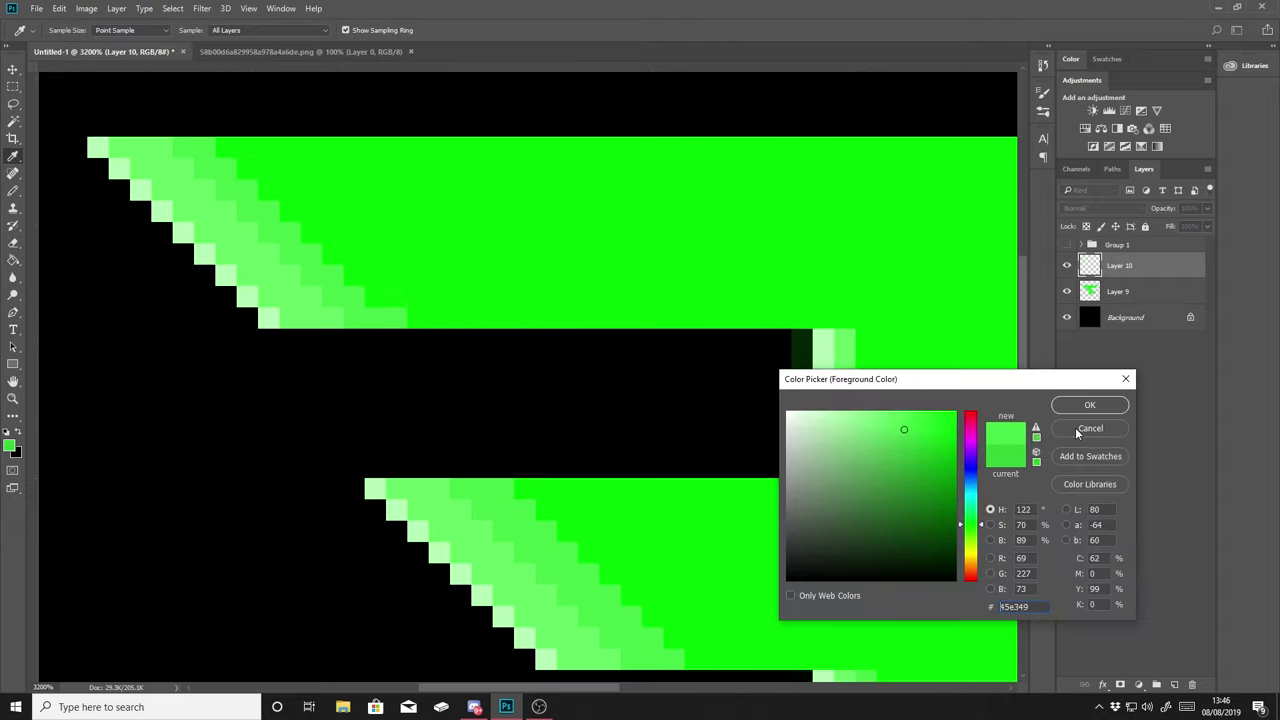
{"action": "left_click", "coordinate": [1088, 404]}
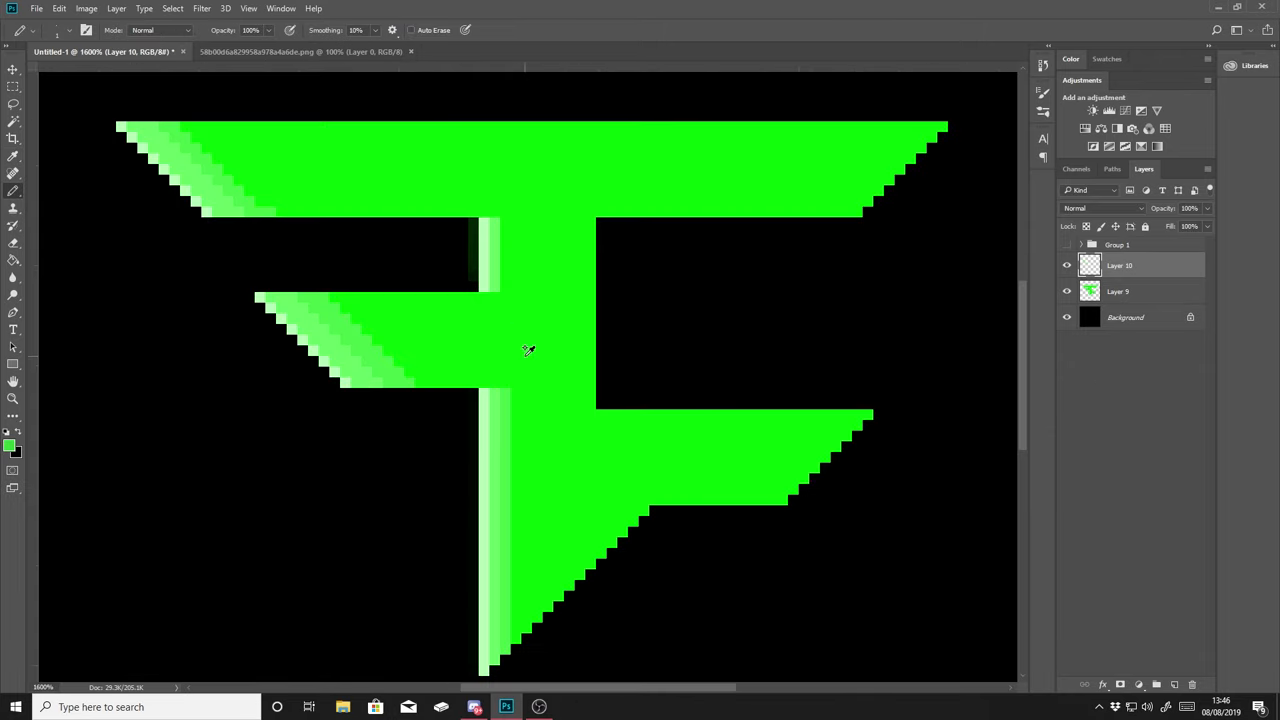
{"action": "left_click", "coordinate": [8, 448]}
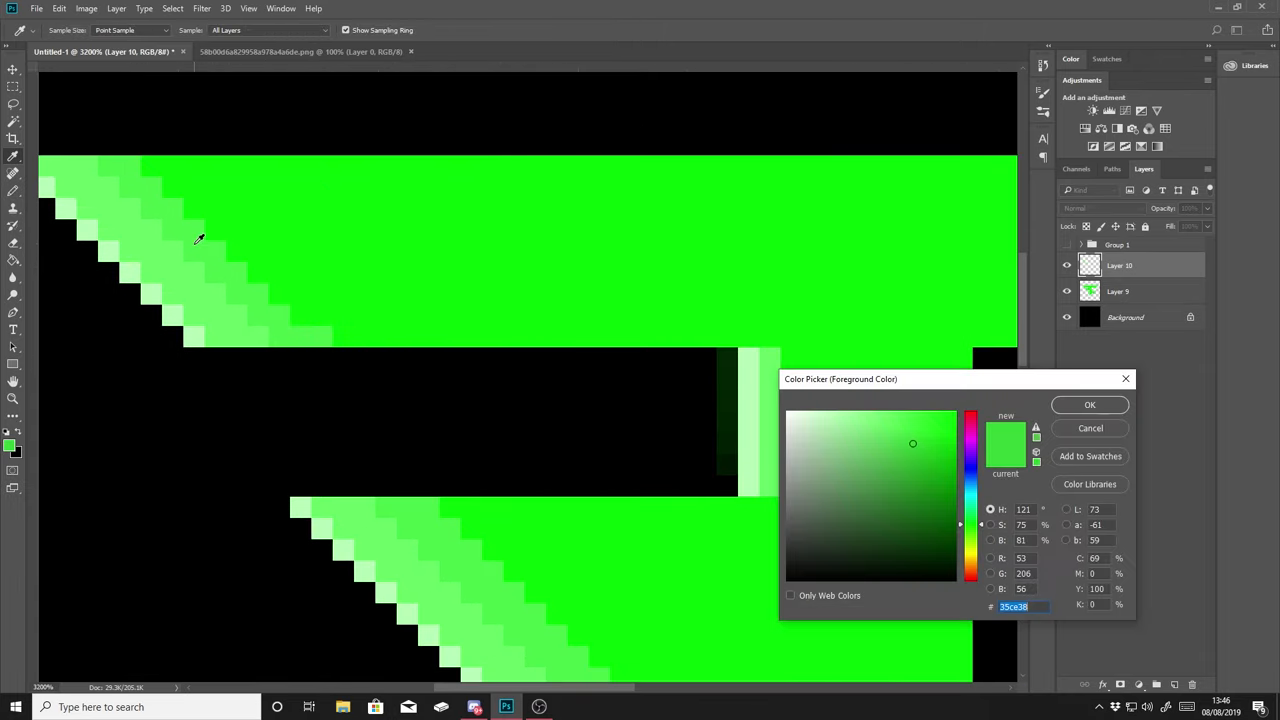
{"action": "left_click", "coordinate": [1088, 404]}
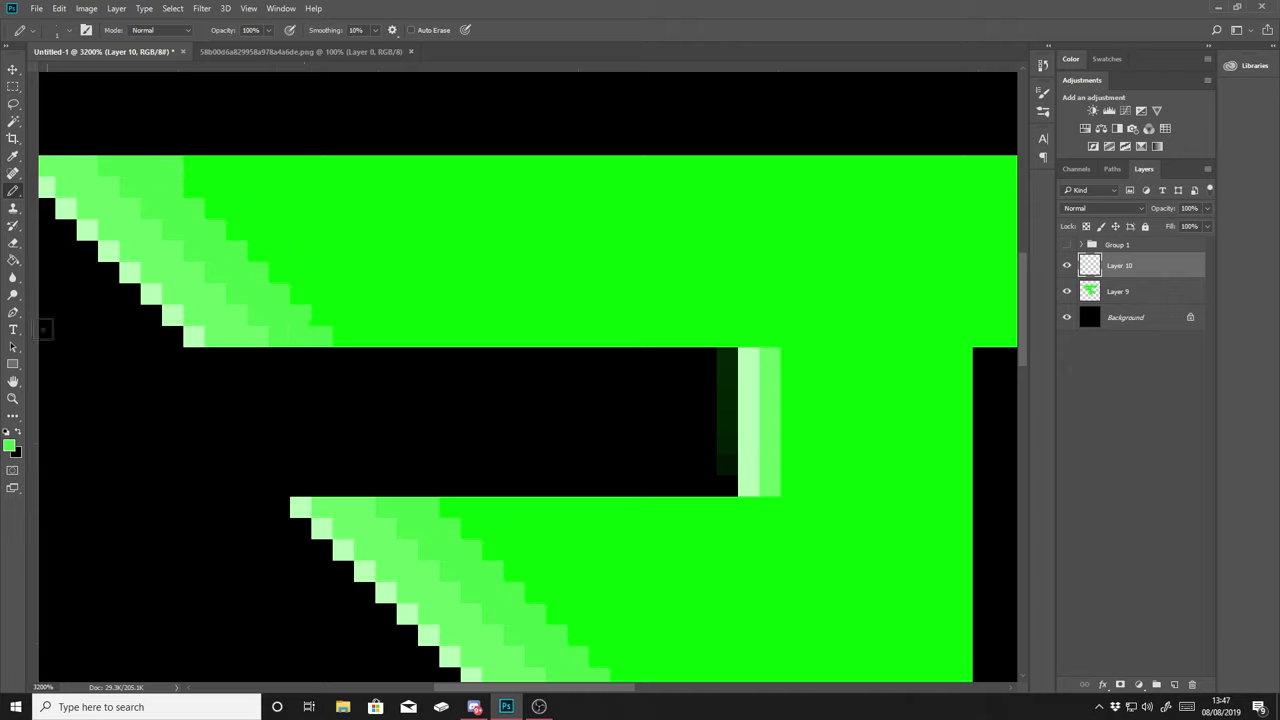
{"action": "left_click", "coordinate": [12, 446]}
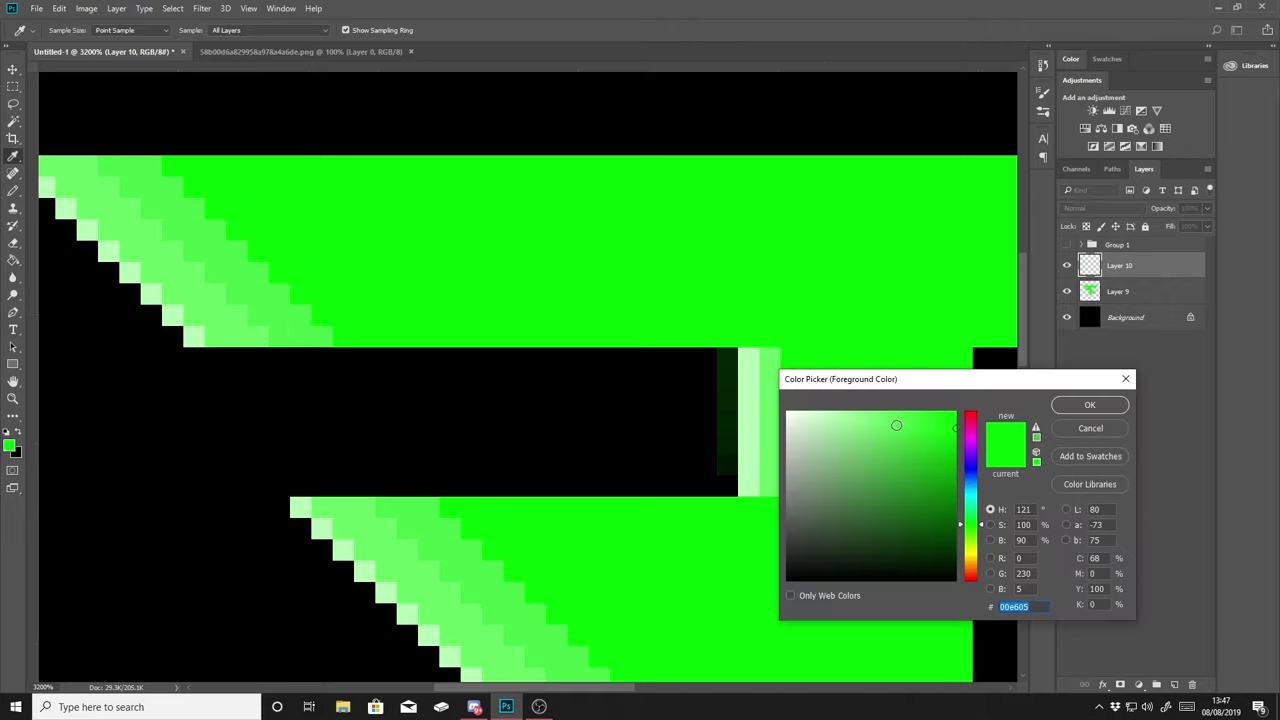
{"action": "left_click", "coordinate": [1088, 404]}
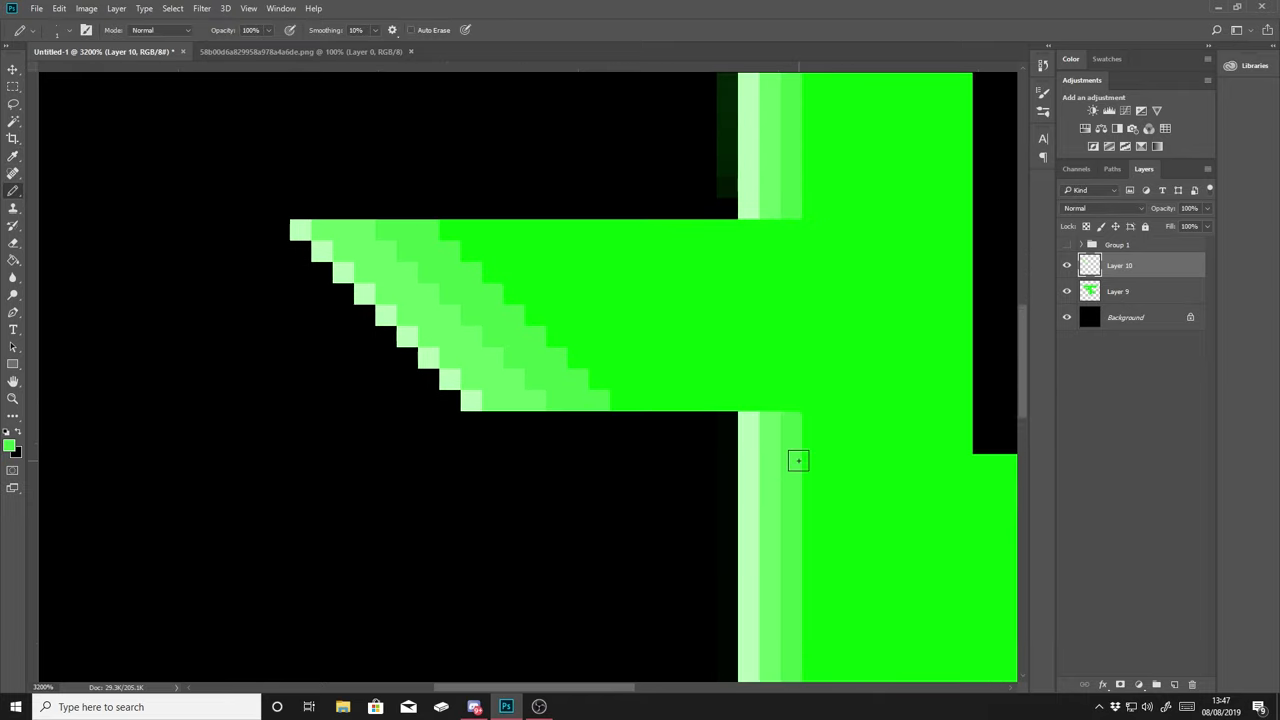
Shade the edges and central vertical stem with darker green pixel bands.
{"action": "left_click", "coordinate": [8, 448]}
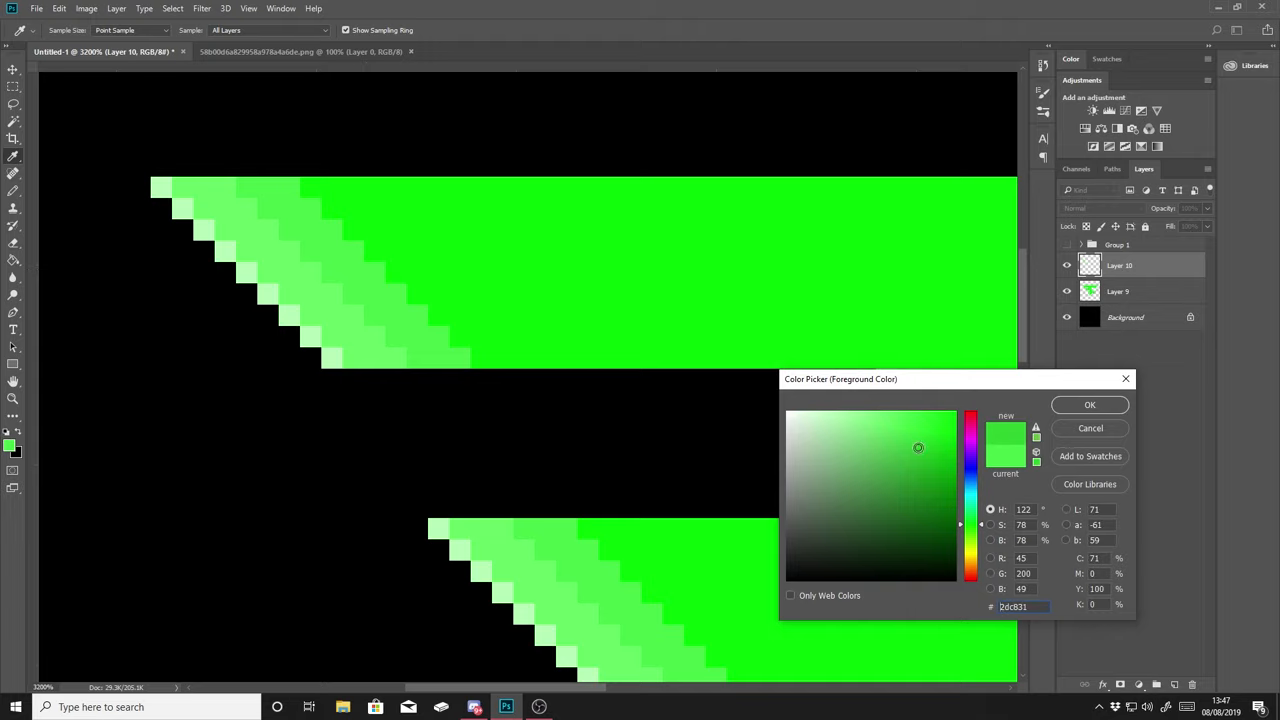
{"action": "left_click", "coordinate": [1088, 404]}
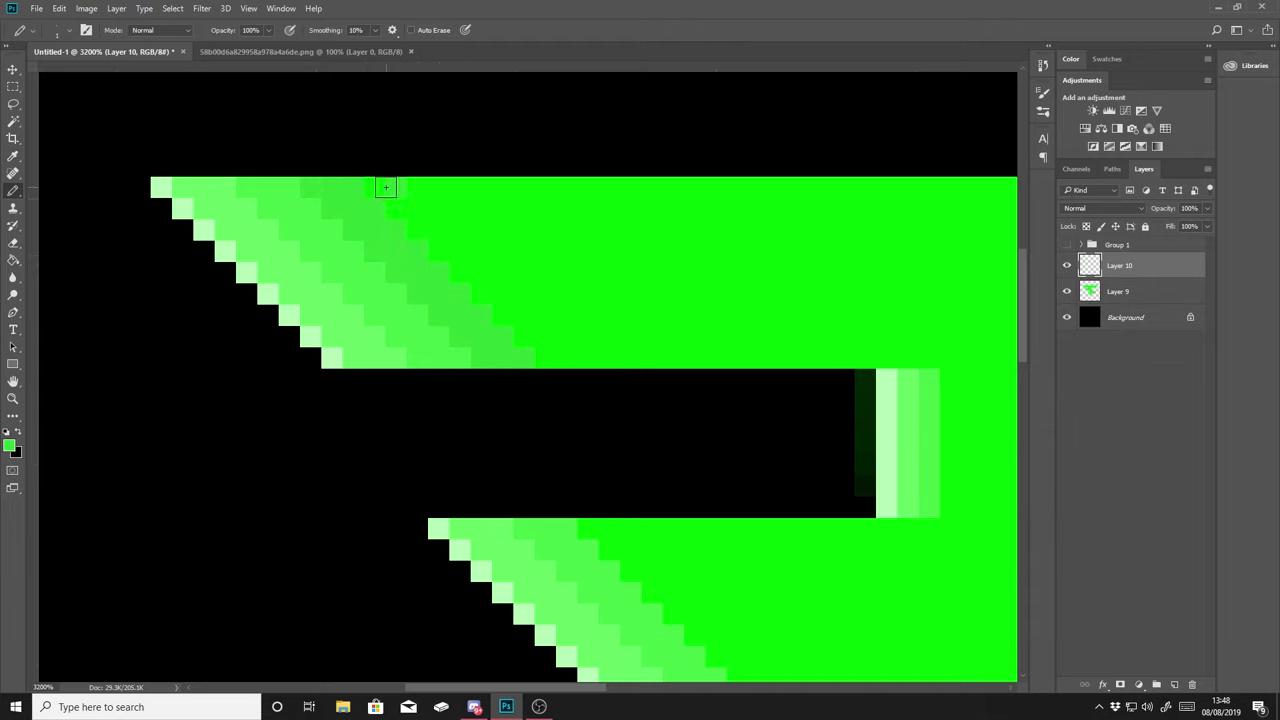
{"action": "left_click", "coordinate": [10, 450]}
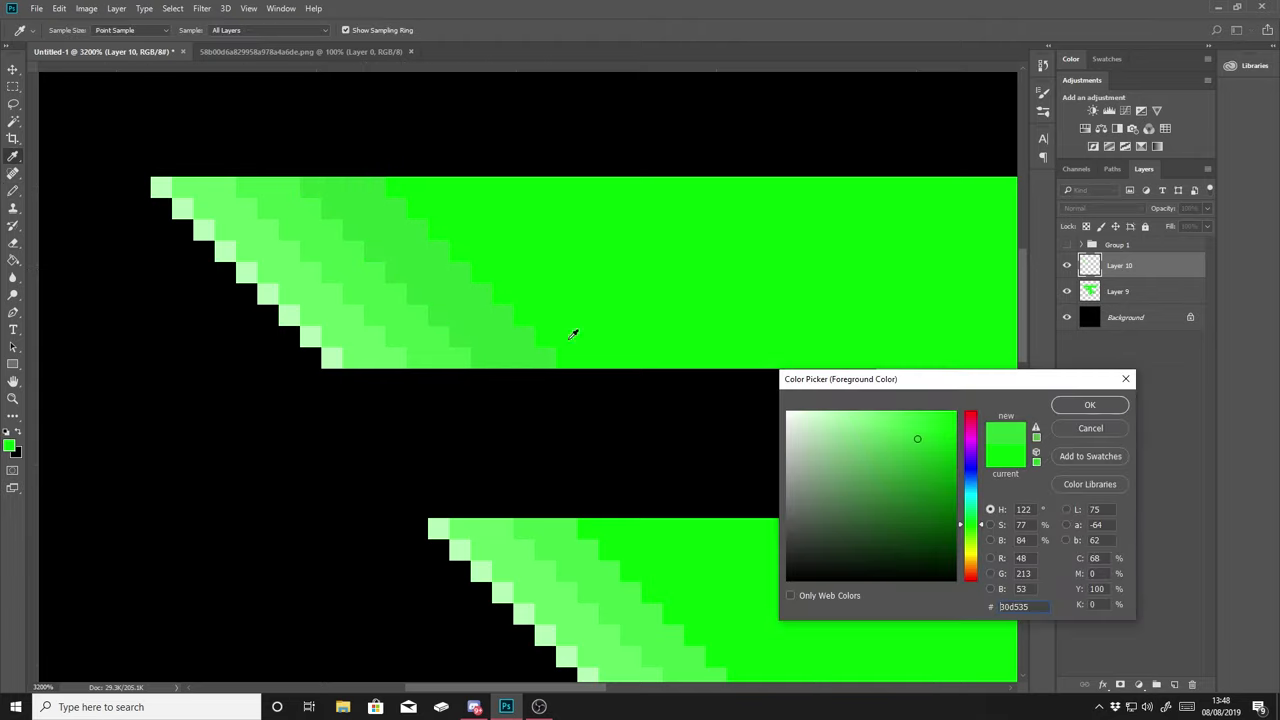
{"action": "left_click", "coordinate": [1088, 404]}
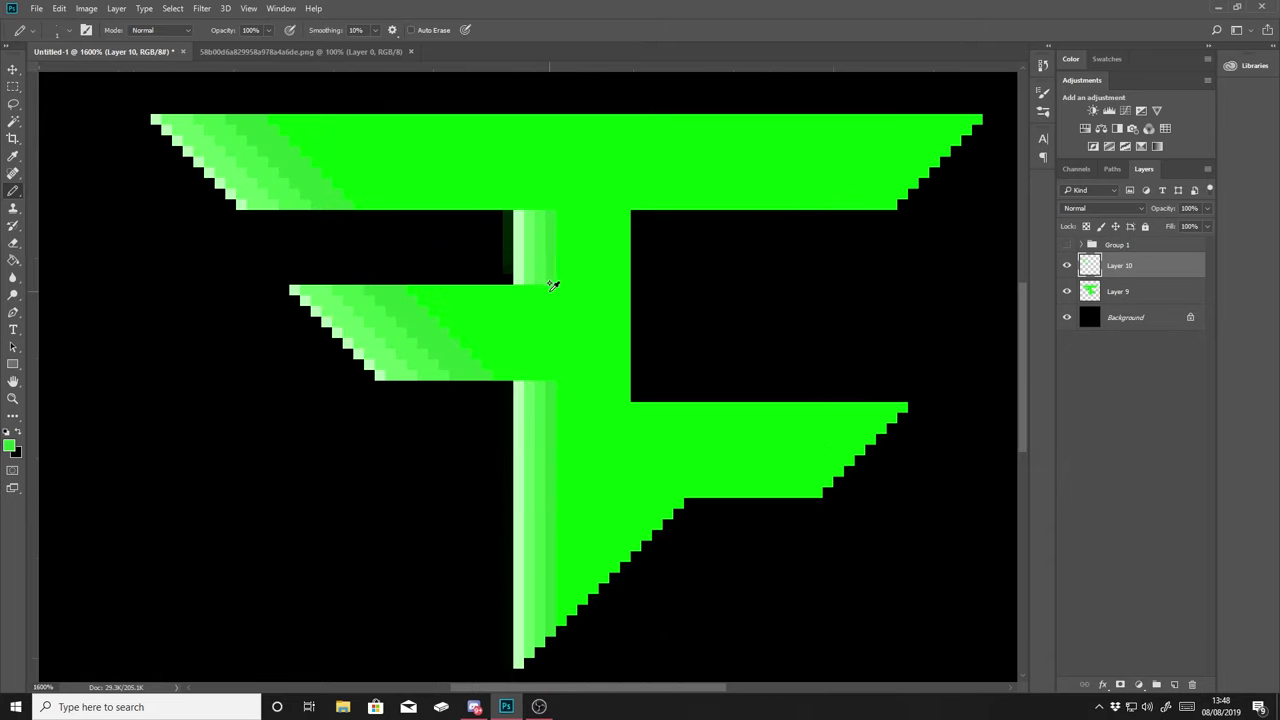
{"action": "left_click", "coordinate": [8, 446]}
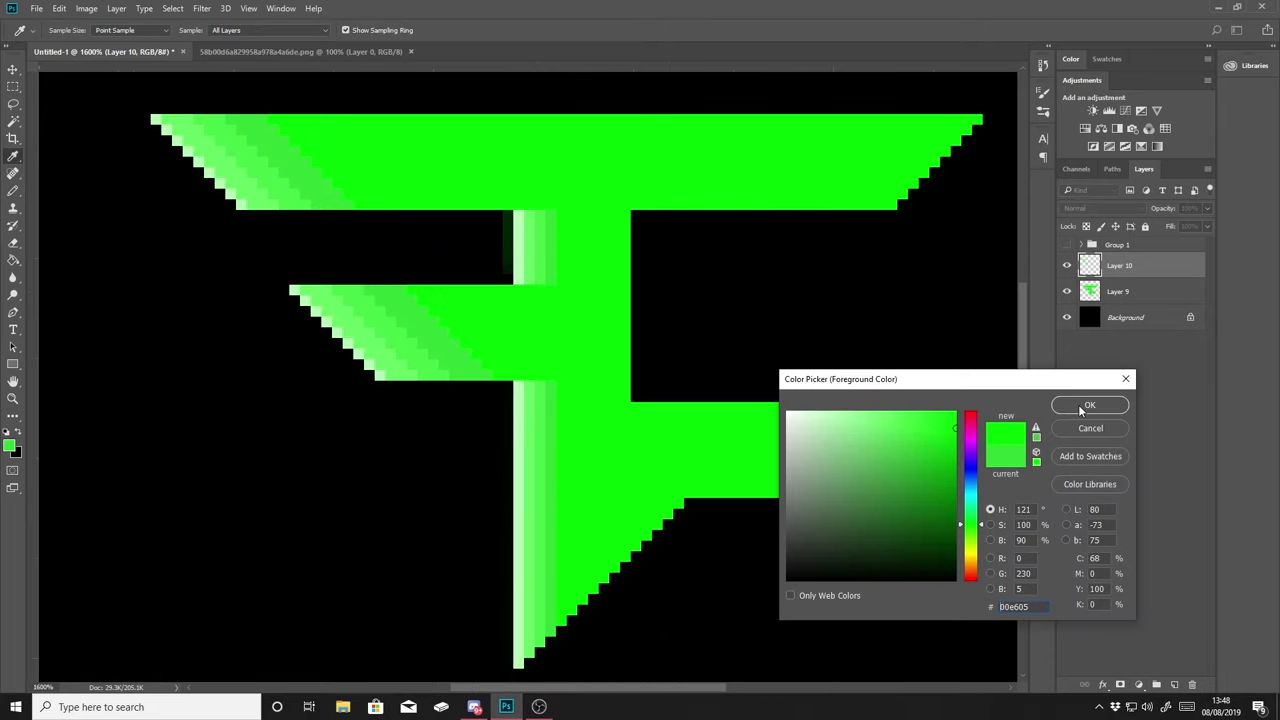
{"action": "left_click", "coordinate": [1088, 404]}
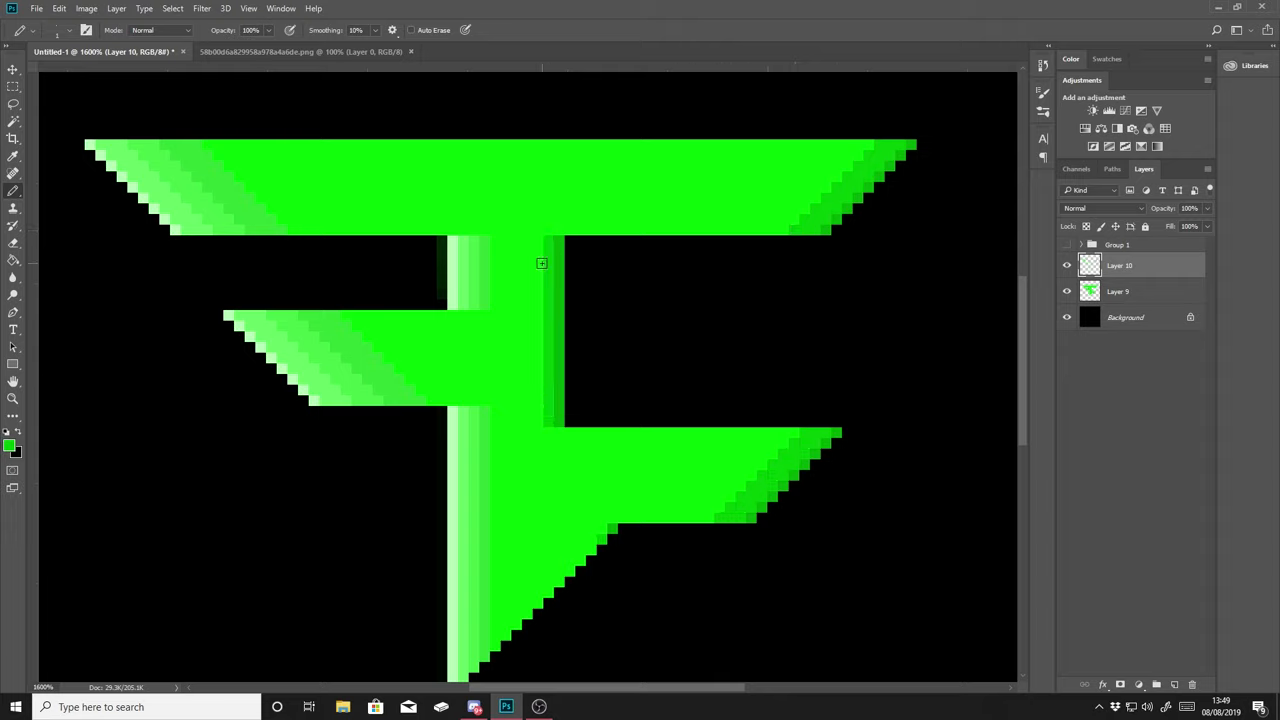
{"action": "mouse_move", "coordinate": [736, 272]}
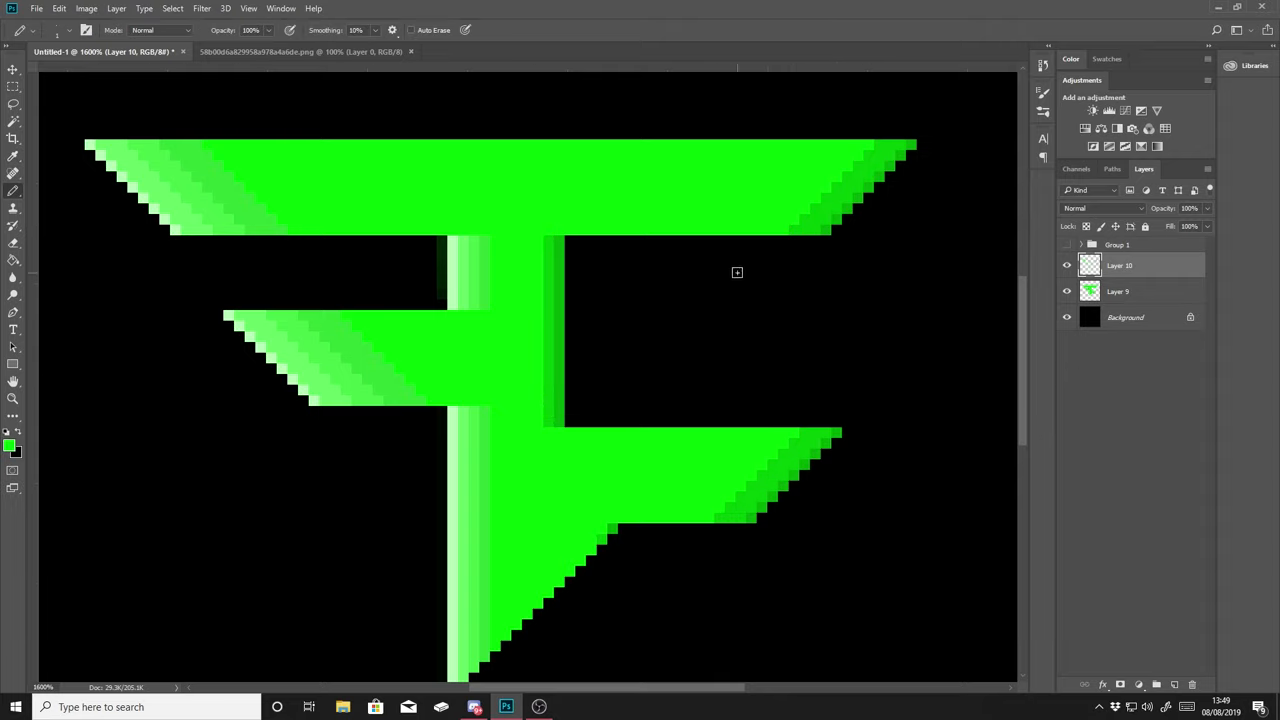
Pencil-shade the lower arm's edges with further green shades at adjusted stroke opacity.
{"action": "left_click", "coordinate": [10, 444]}
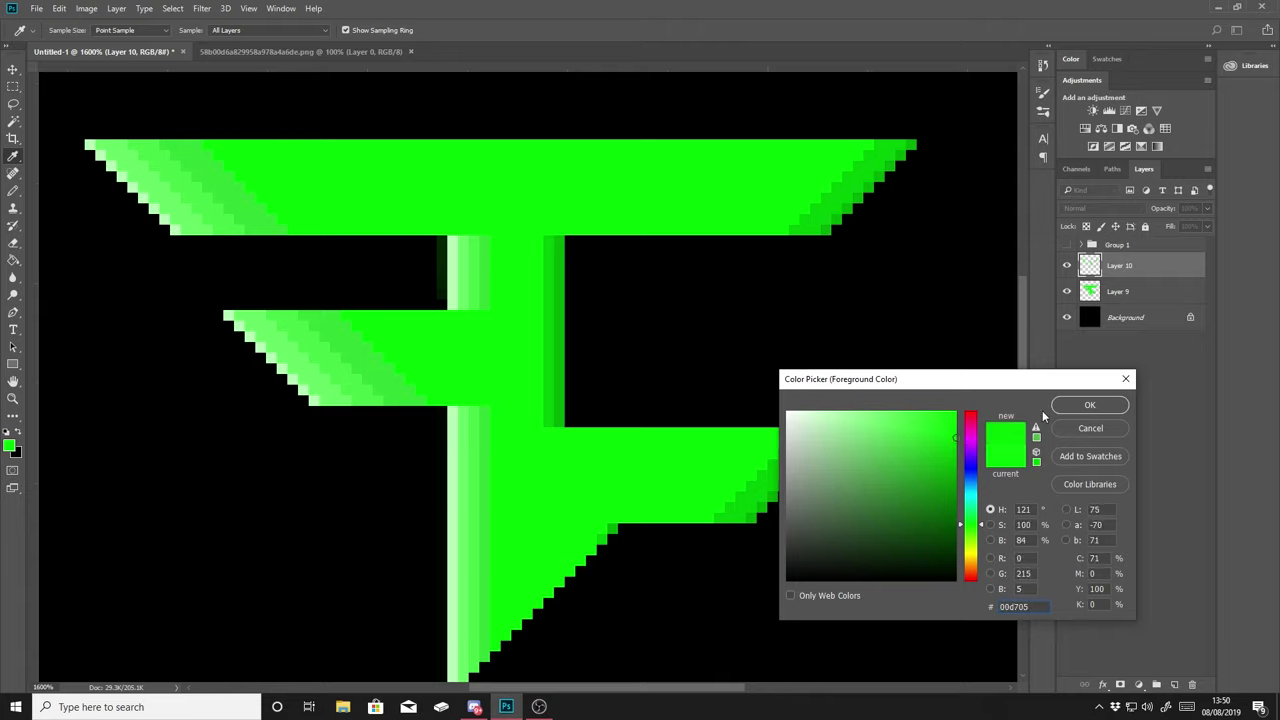
{"action": "left_click", "coordinate": [1090, 404]}
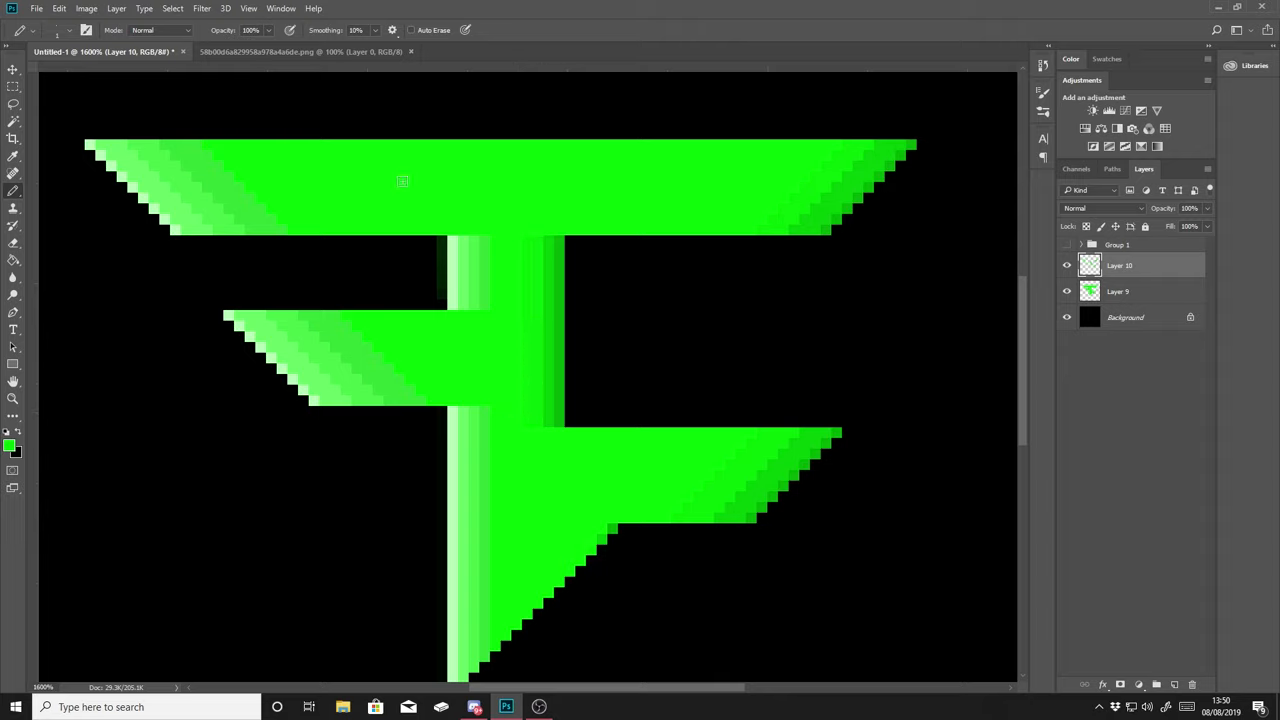
{"action": "triple_click", "coordinate": [248, 30]}
{"action": "type", "text": "70"}
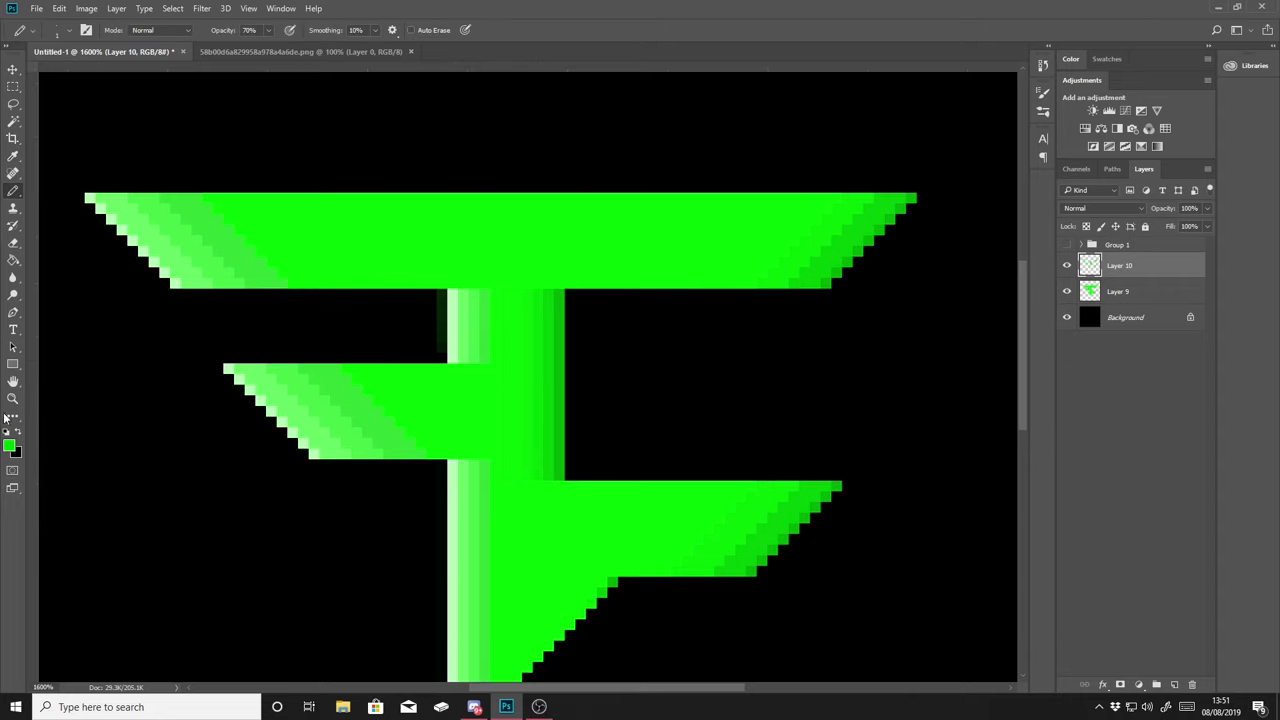
{"action": "left_click", "coordinate": [12, 448]}
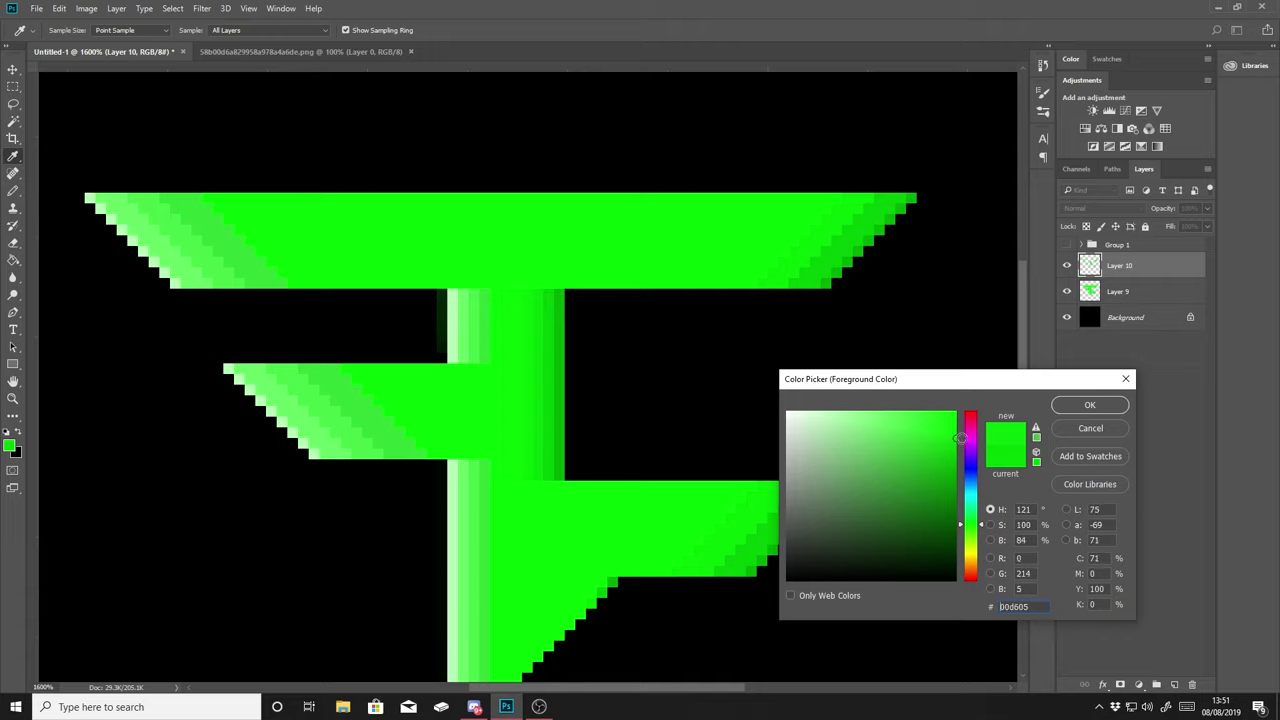
{"action": "left_click", "coordinate": [1088, 404]}
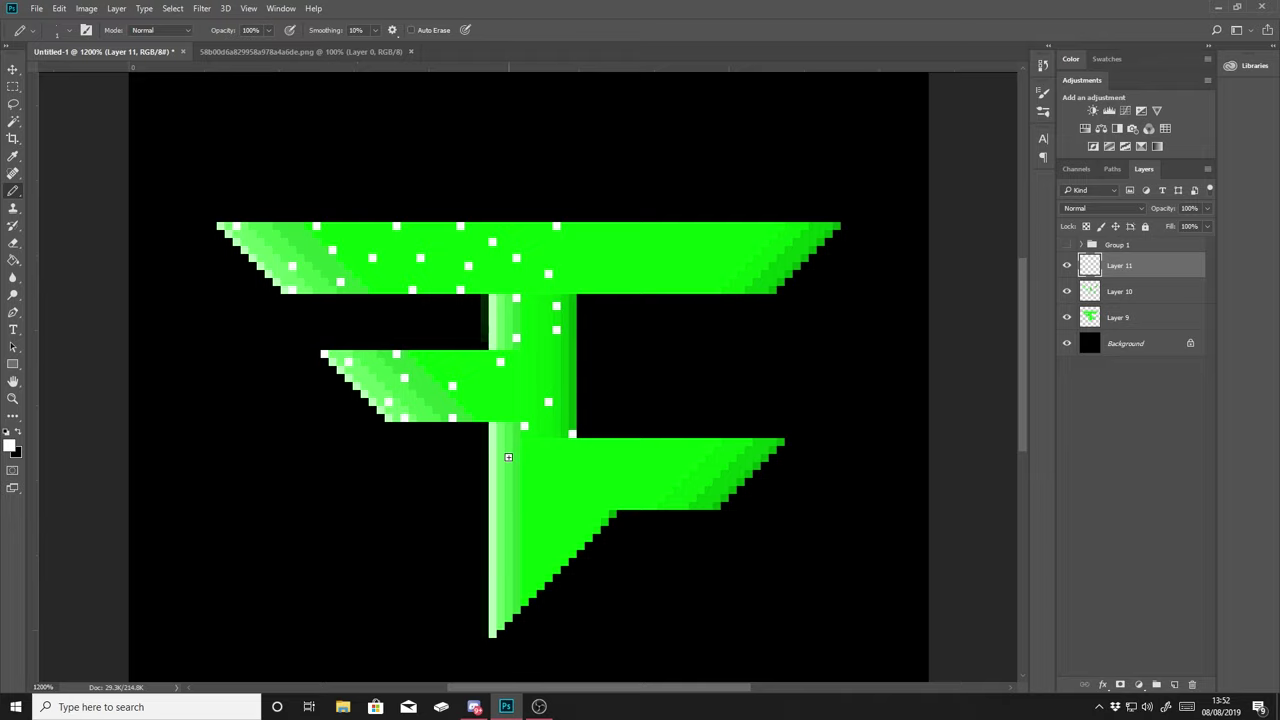
Paint a soft green glow around the logo on a new layer with a white light burst.
{"action": "left_click_drag", "start_coordinate": [508, 456], "coordinate": [592, 510]}
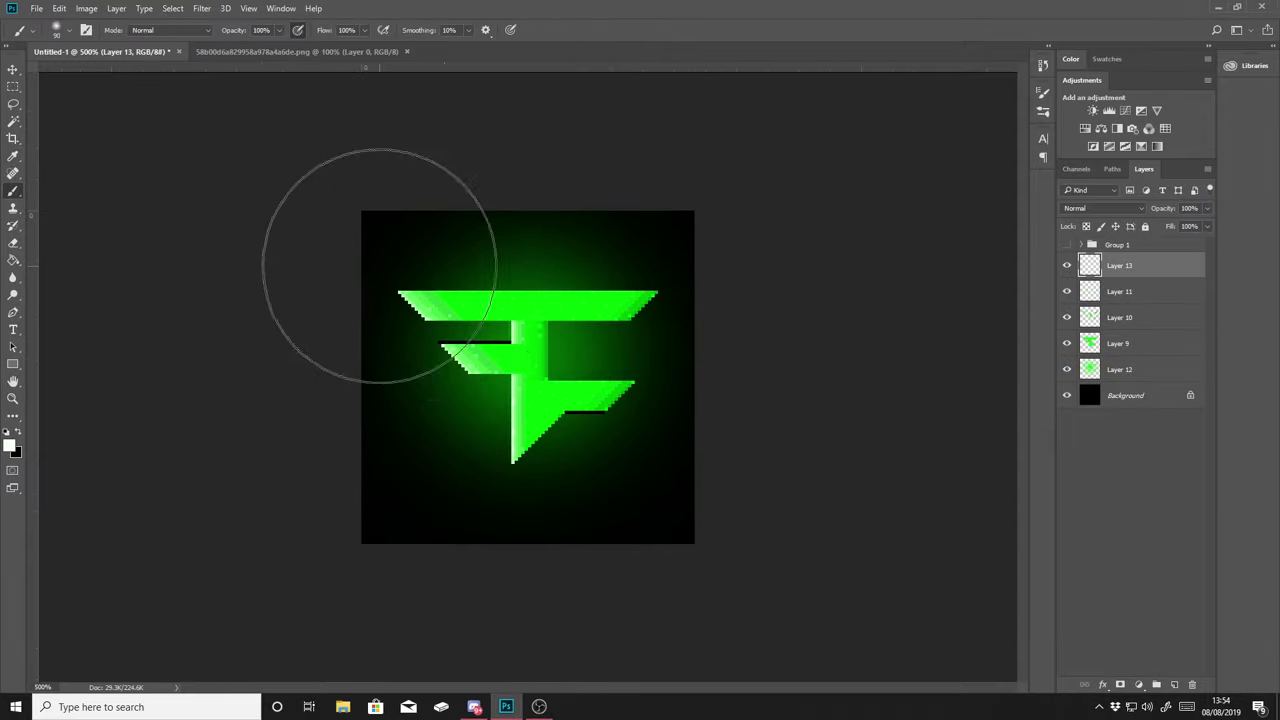
{"action": "left_click", "coordinate": [1100, 208]}
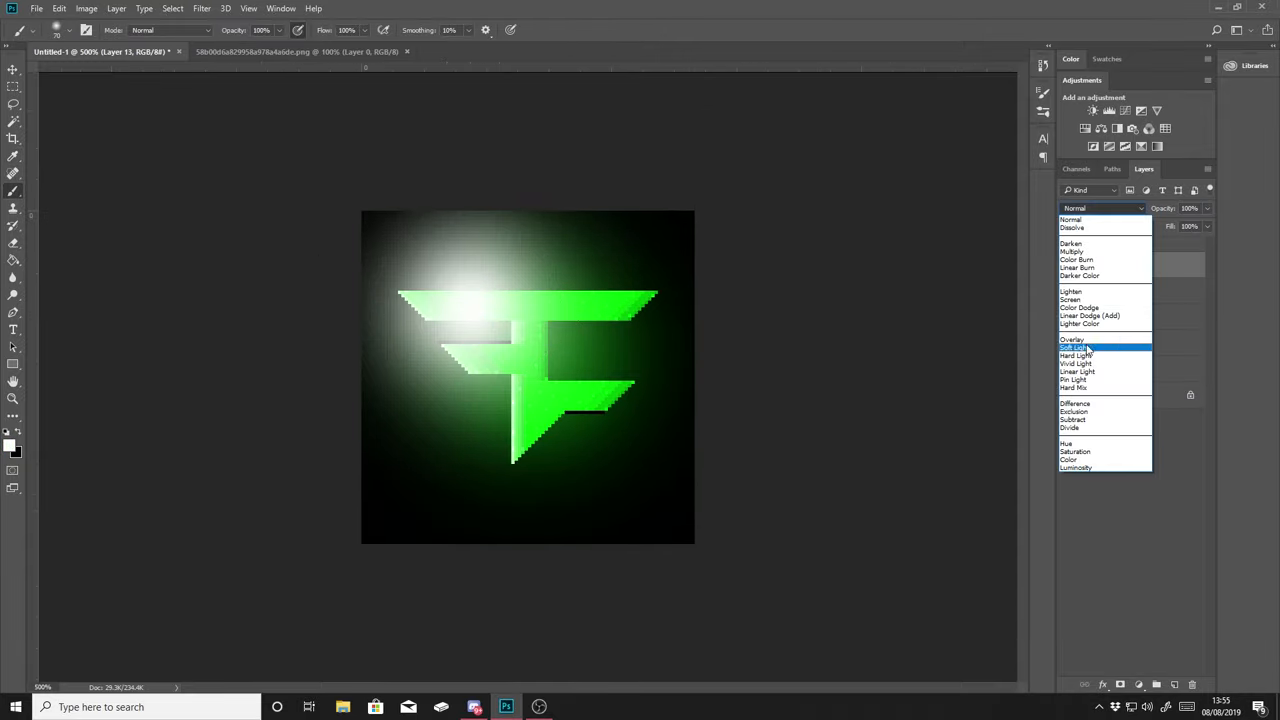